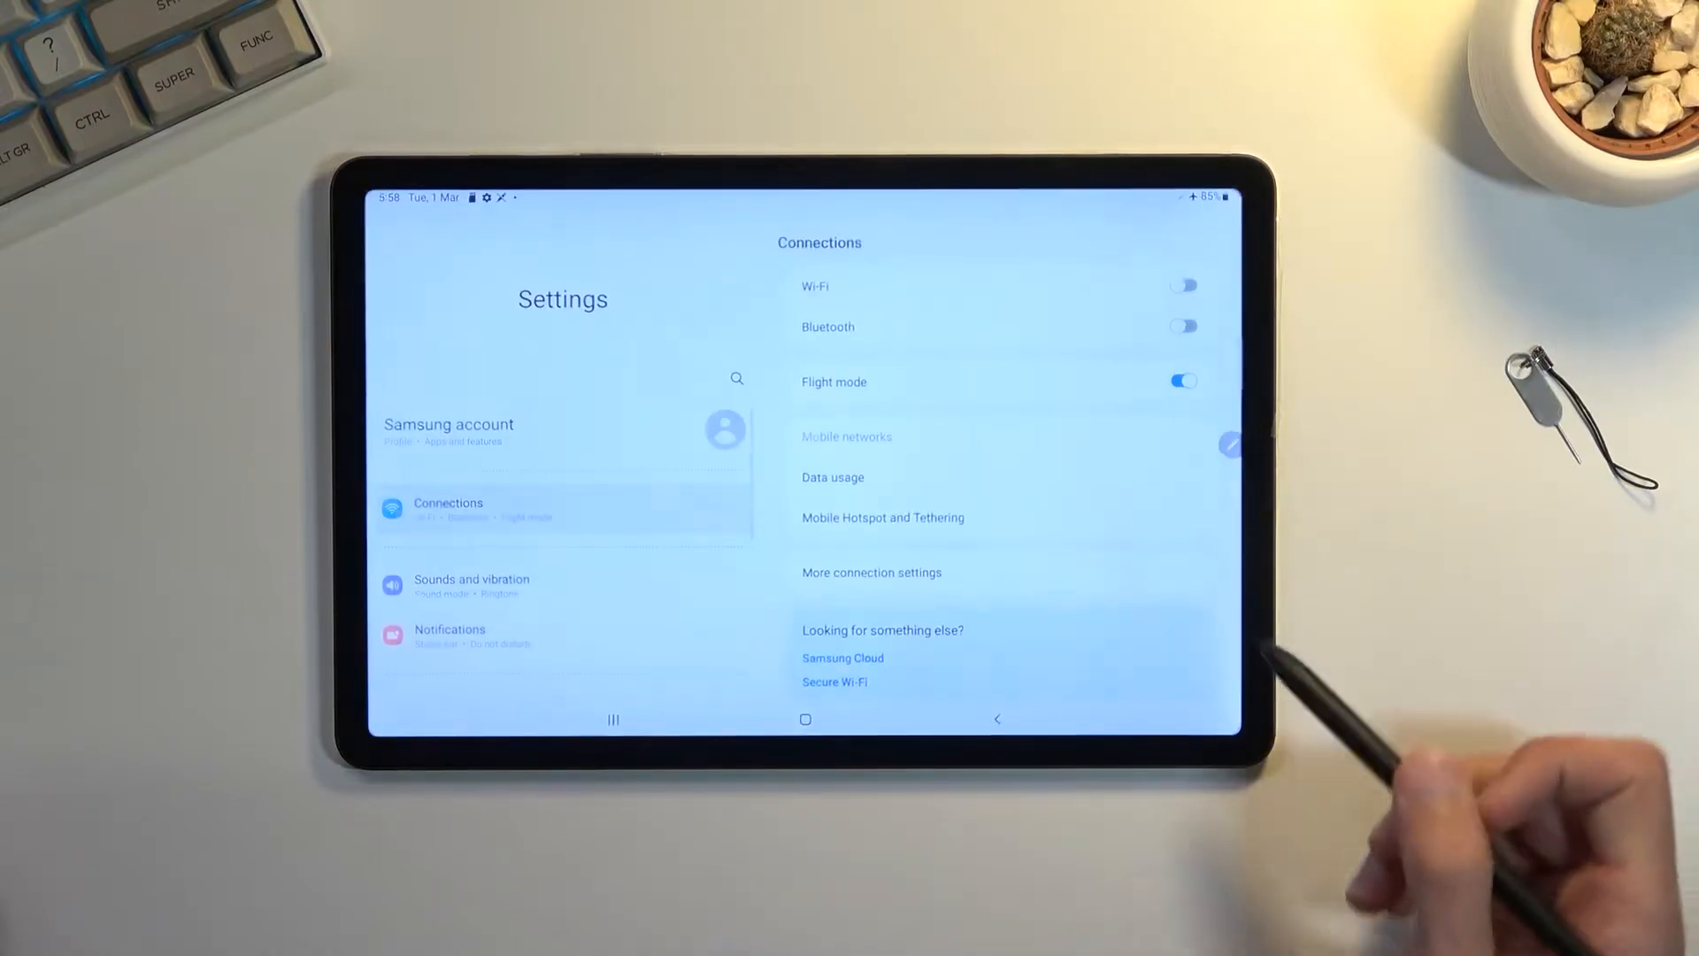
# Scroll the Settings list down to reveal Battery and device care
pyautogui.scroll(-3)
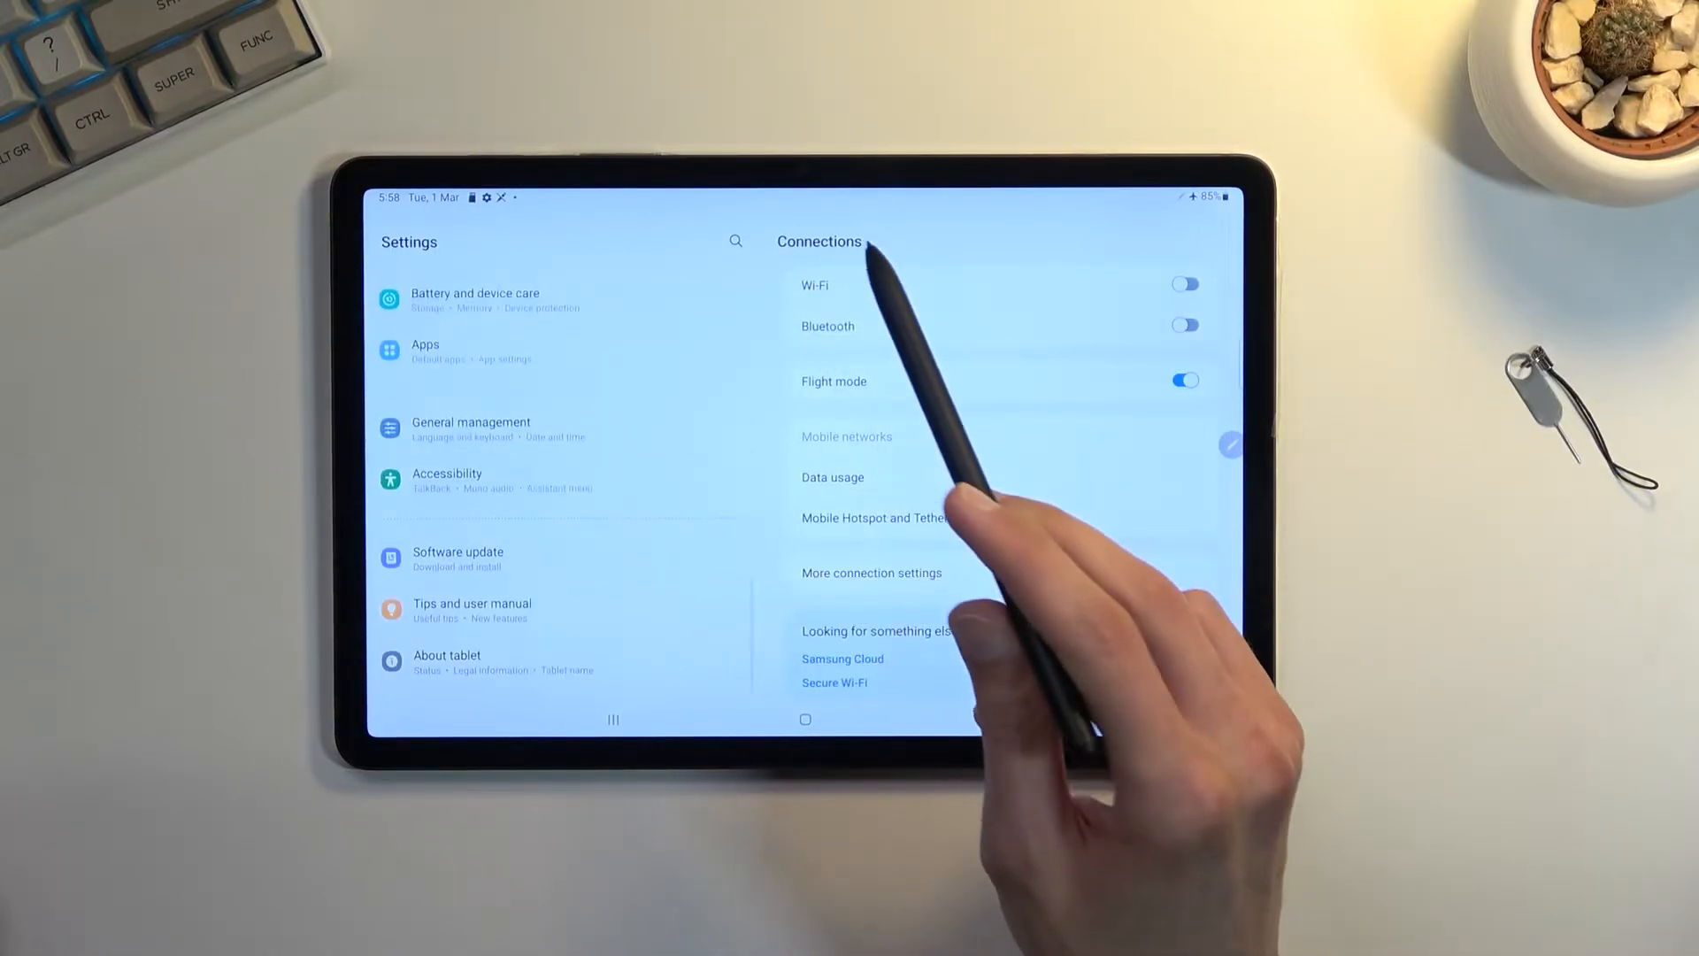
pyautogui.scroll(-3)
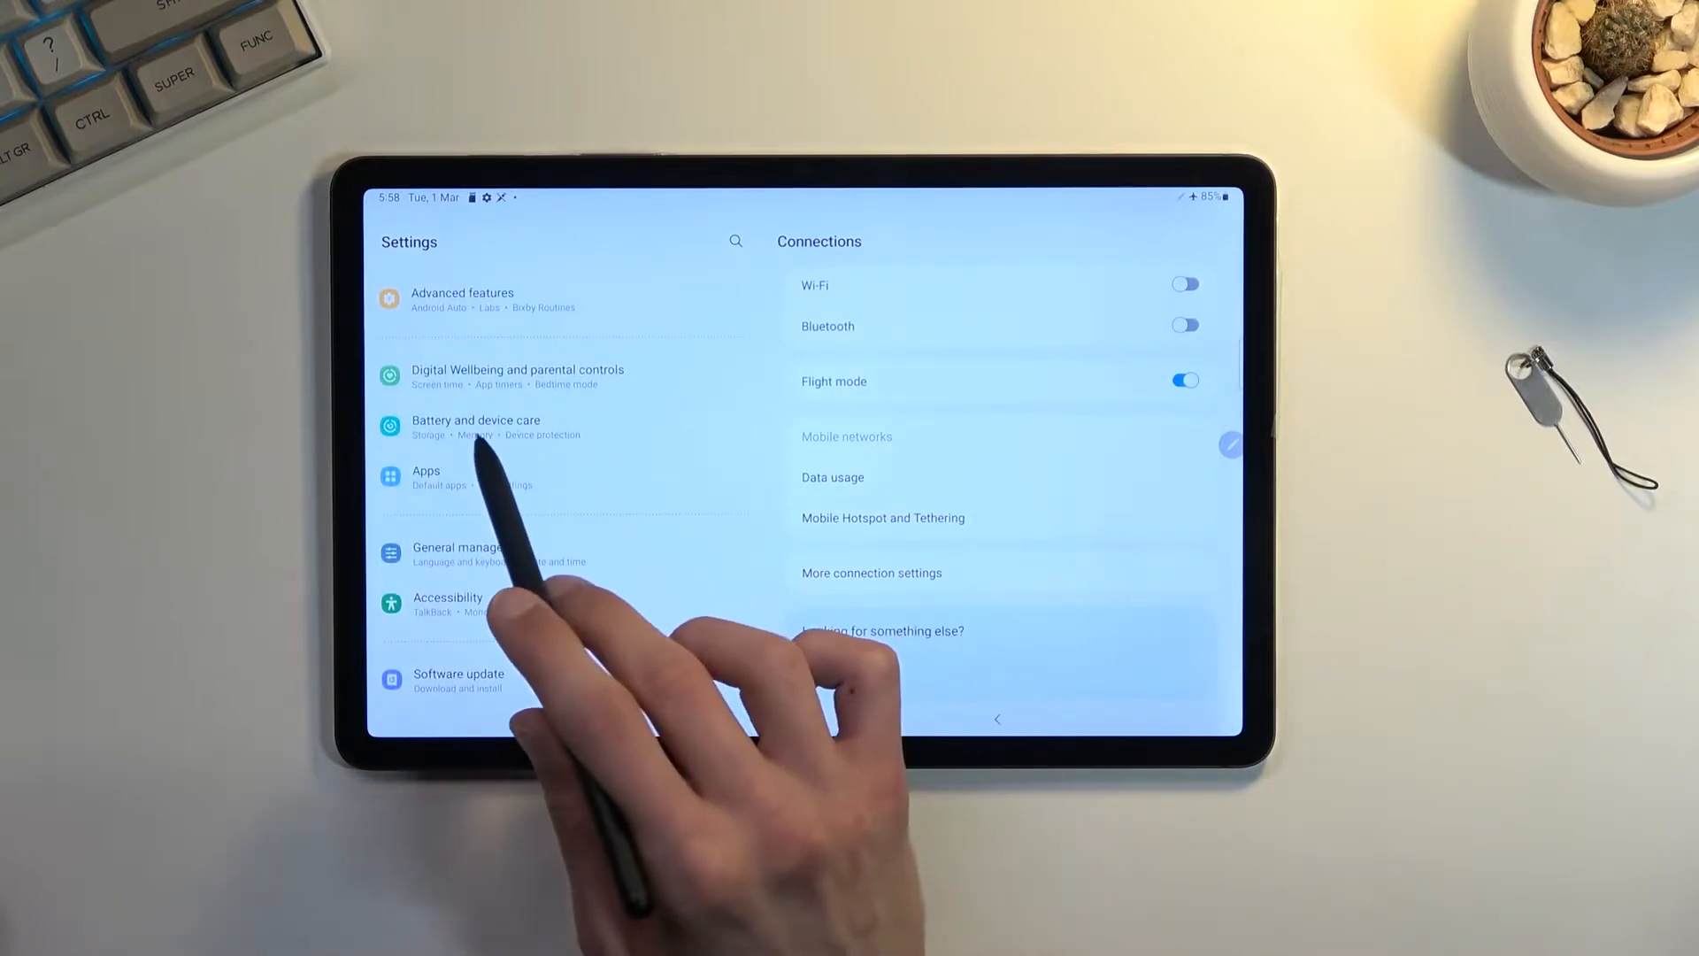
# Open Battery and device care to reach the SD card's Storage page
pyautogui.click(477, 425)
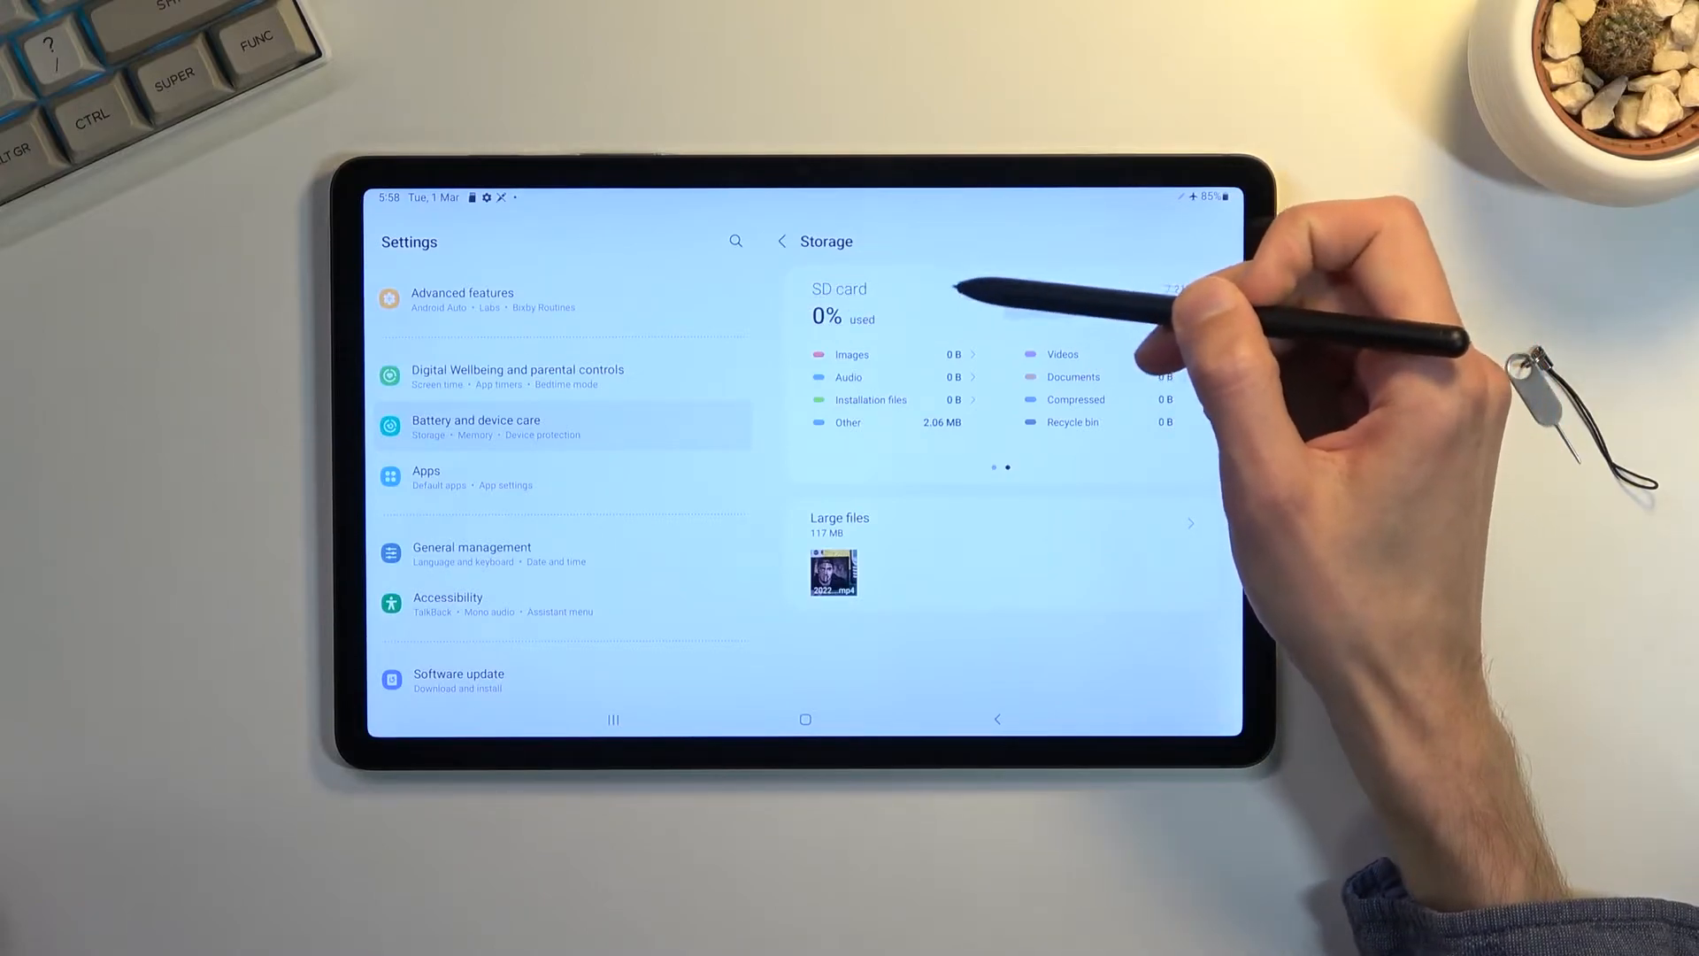
# Choose Format from the SD card panel's three-dot menu
pyautogui.click(960, 289)
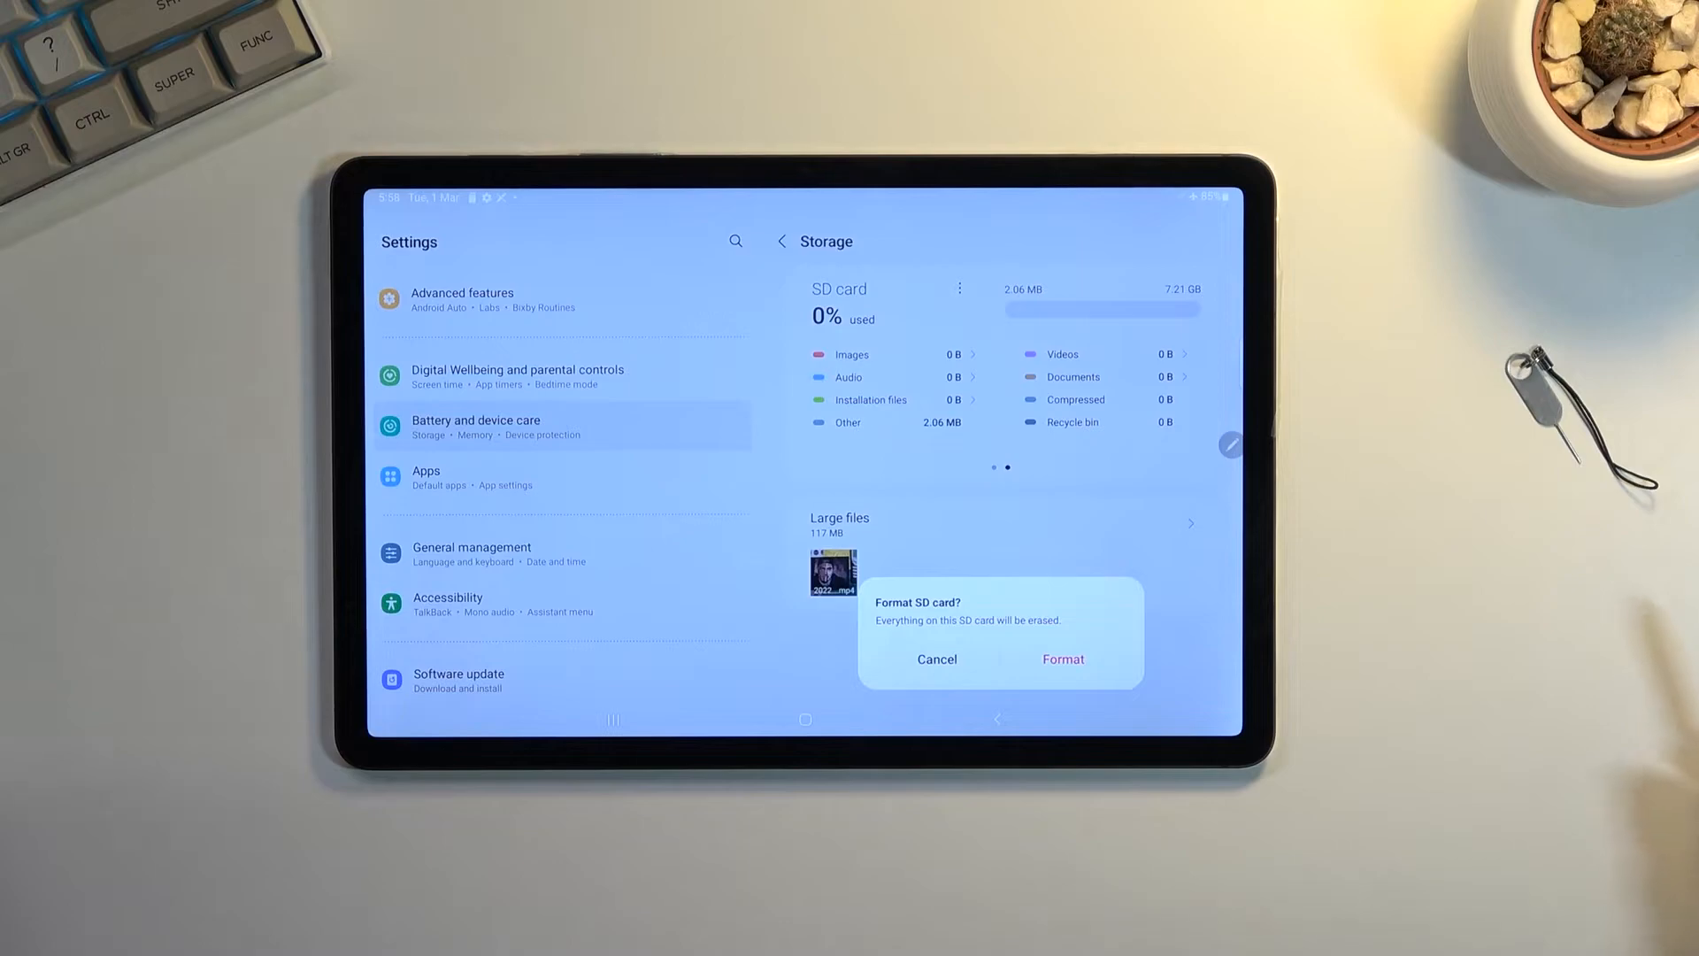
# Confirm formatting the SD card, then go back to the home screen
pyautogui.click(1062, 658)
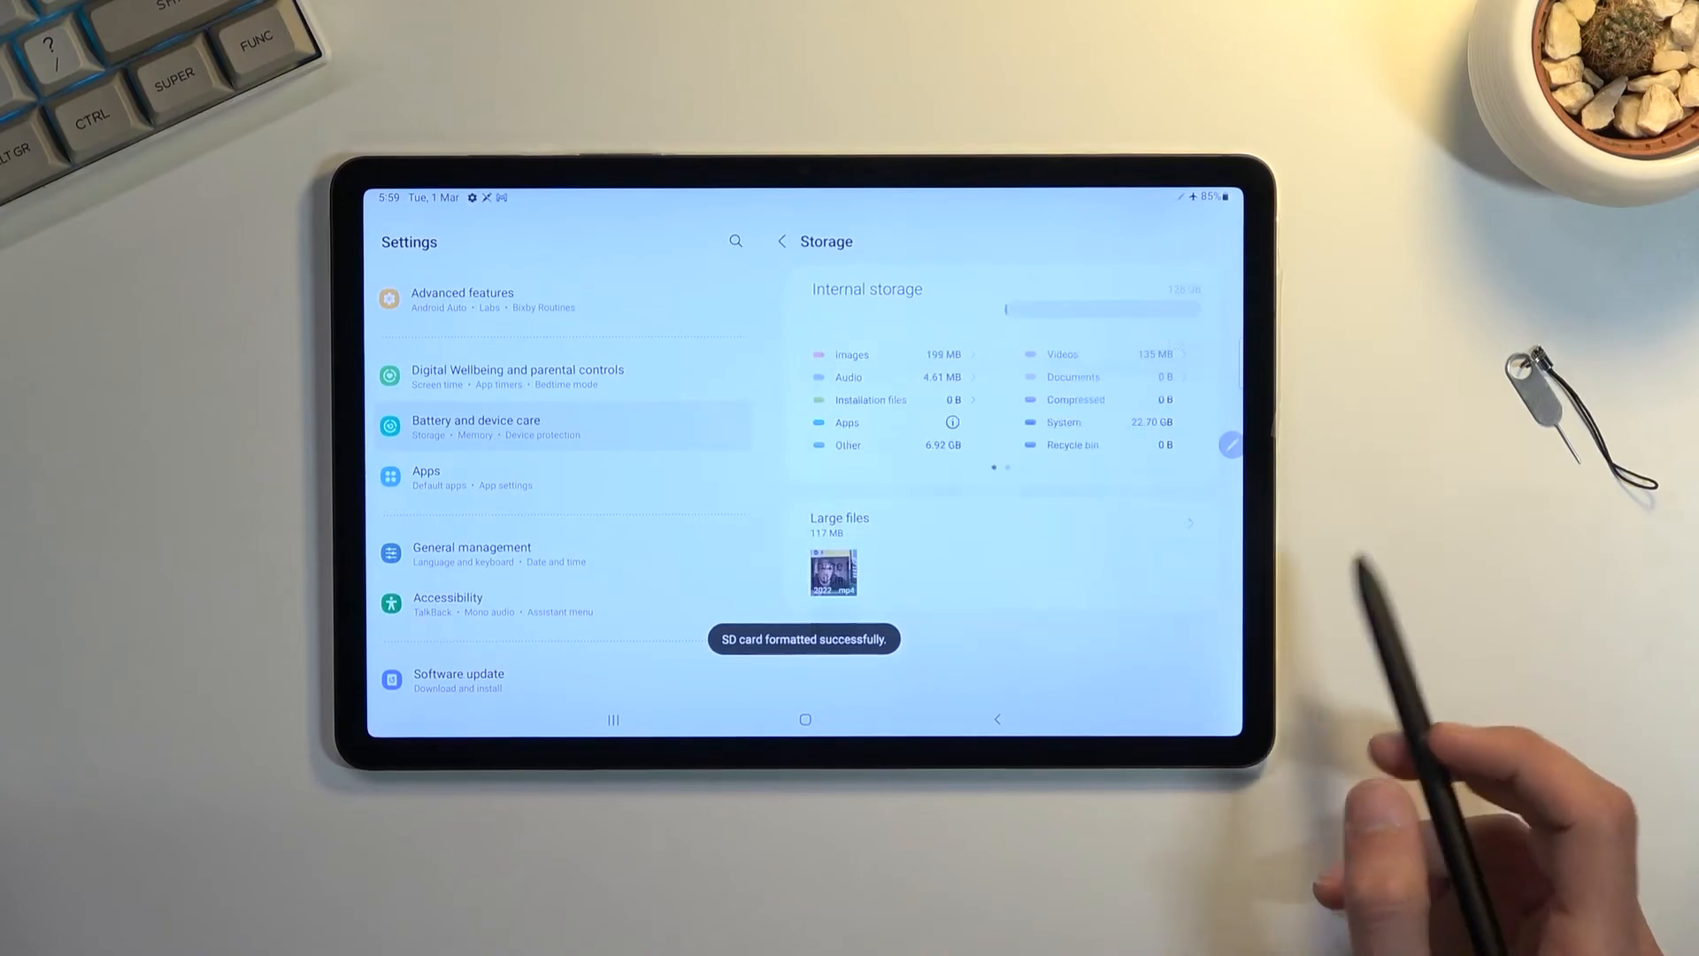
pyautogui.click(805, 719)
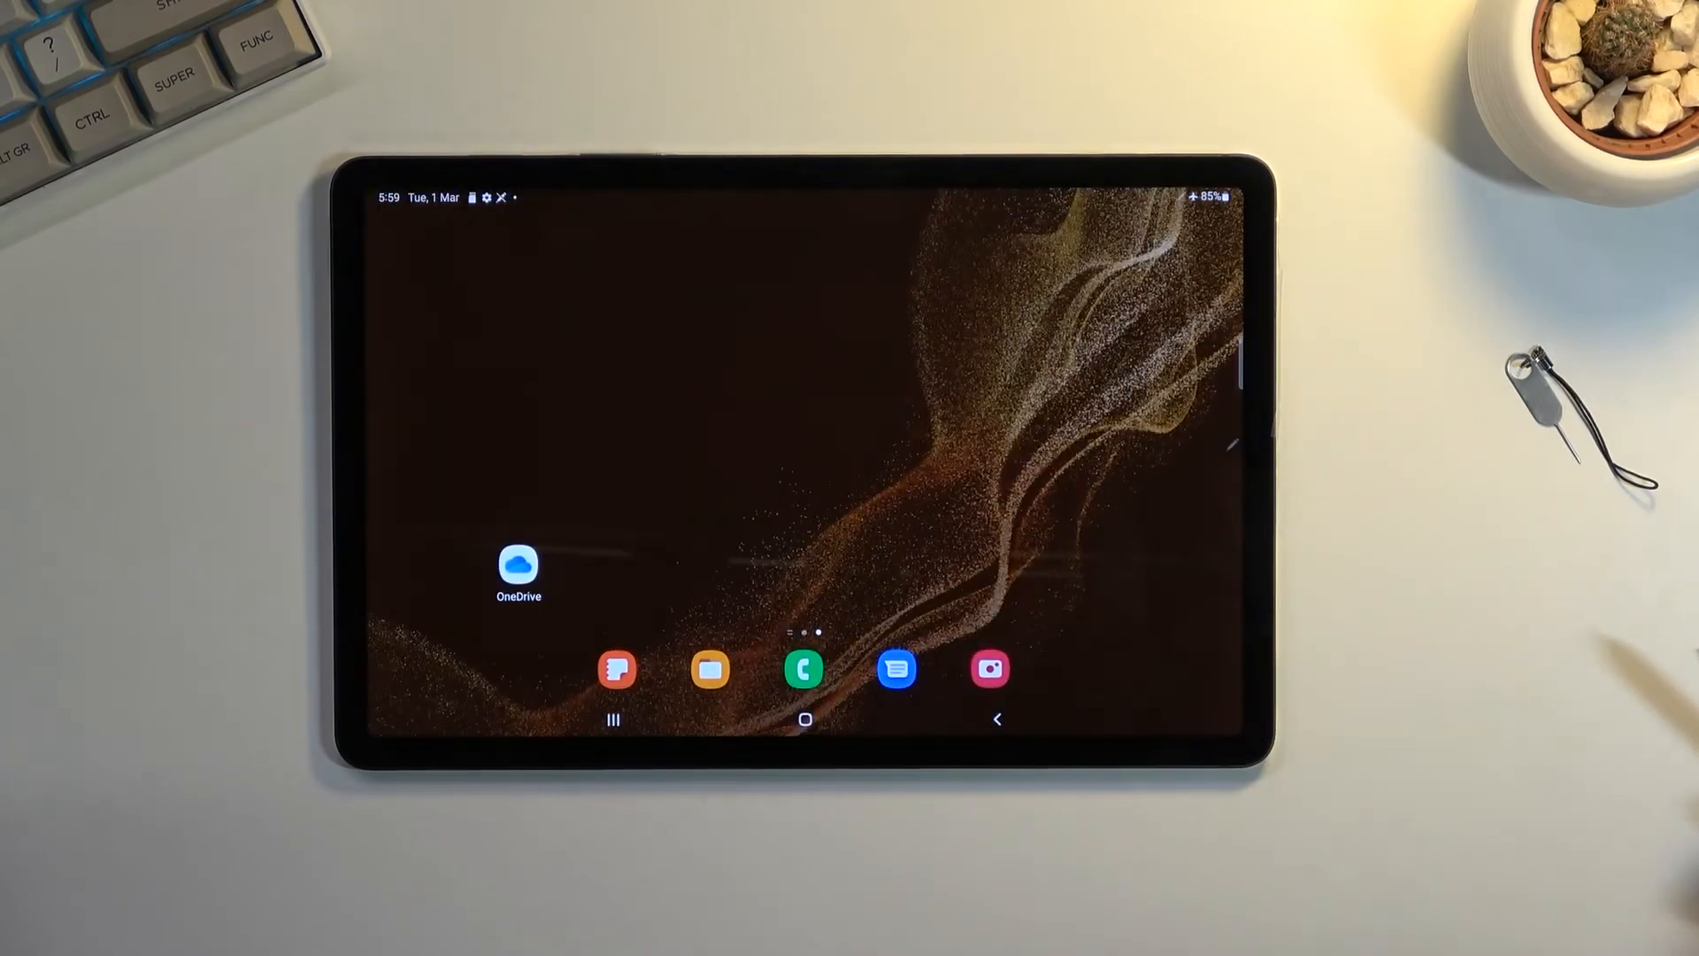